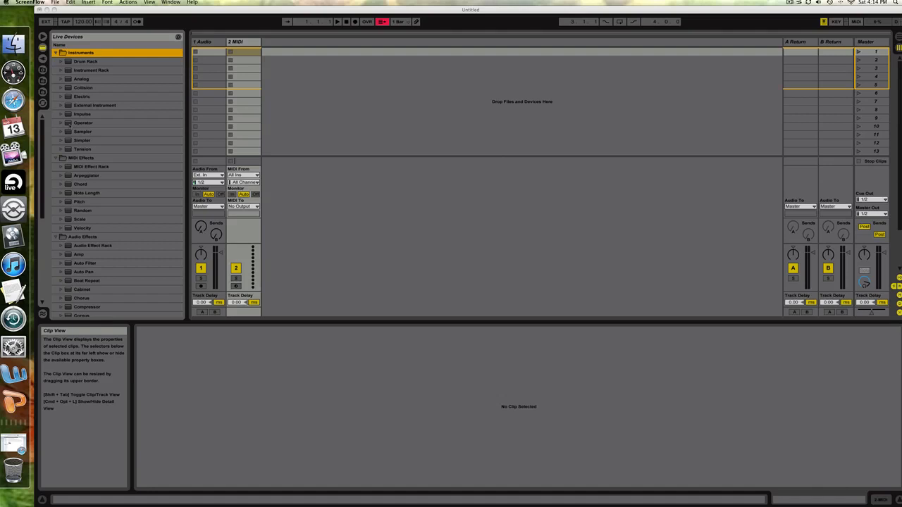
{"action": "mouse_move", "coordinate": [342, 253]}
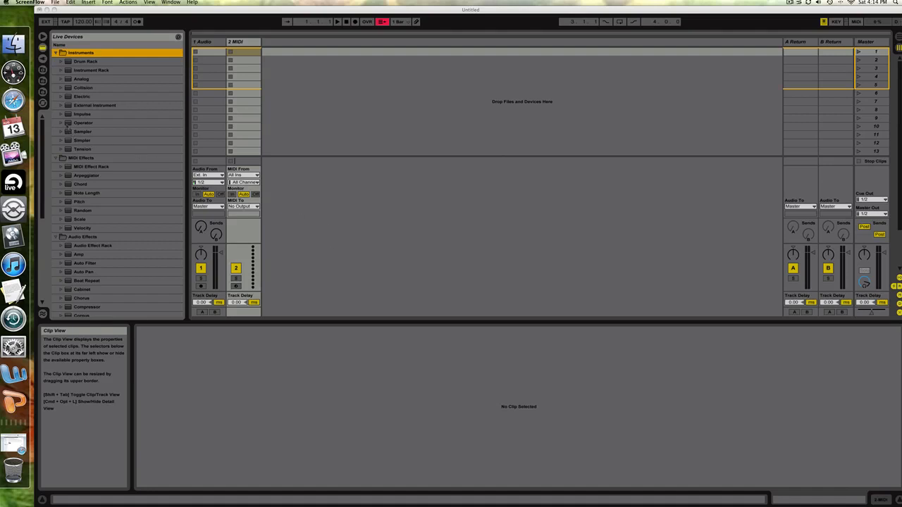
{"action": "mouse_move", "coordinate": [246, 42]}
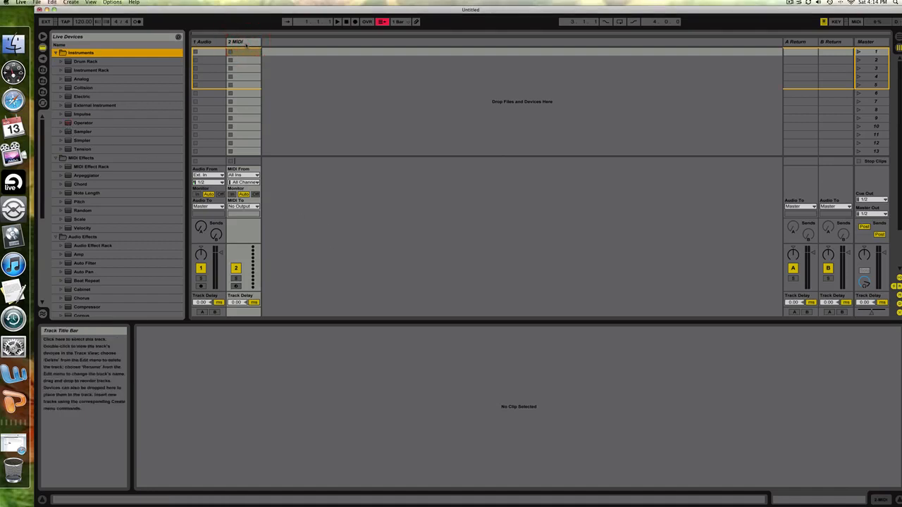
Select MIDI track 2 and load Operator onto it from the Instruments browser.
{"action": "left_click", "coordinate": [83, 122]}
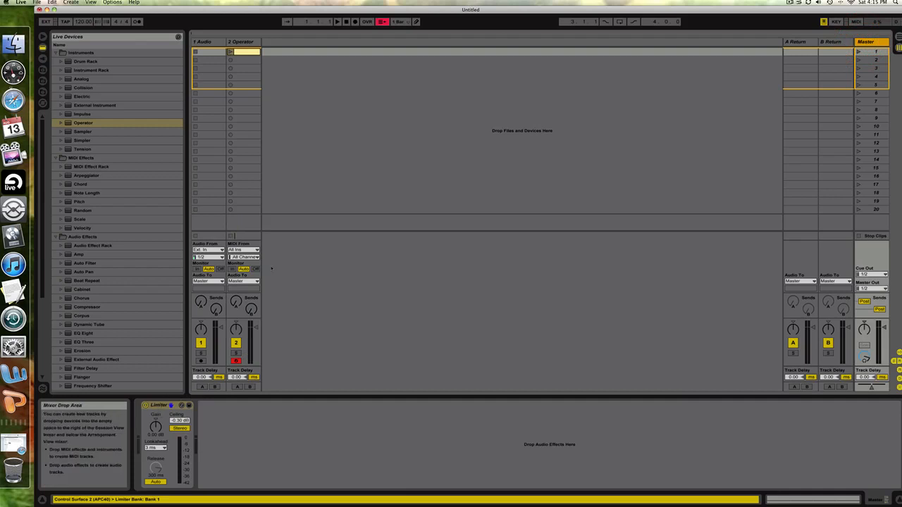
{"action": "left_click", "coordinate": [241, 42]}
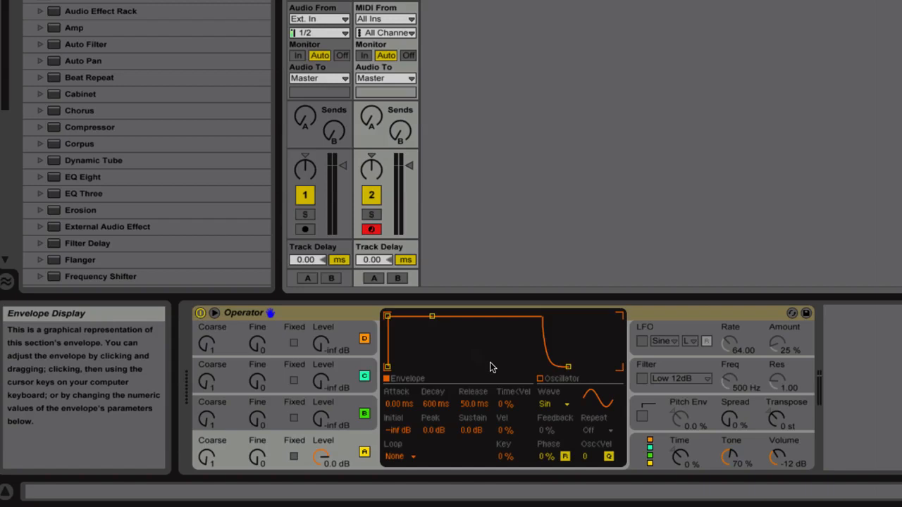
{"action": "mouse_move", "coordinate": [458, 385]}
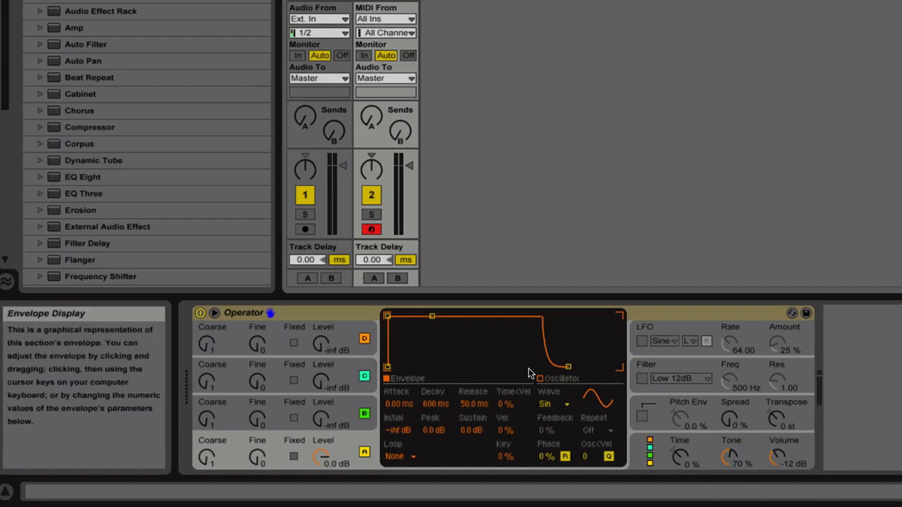
{"action": "mouse_move", "coordinate": [208, 346]}
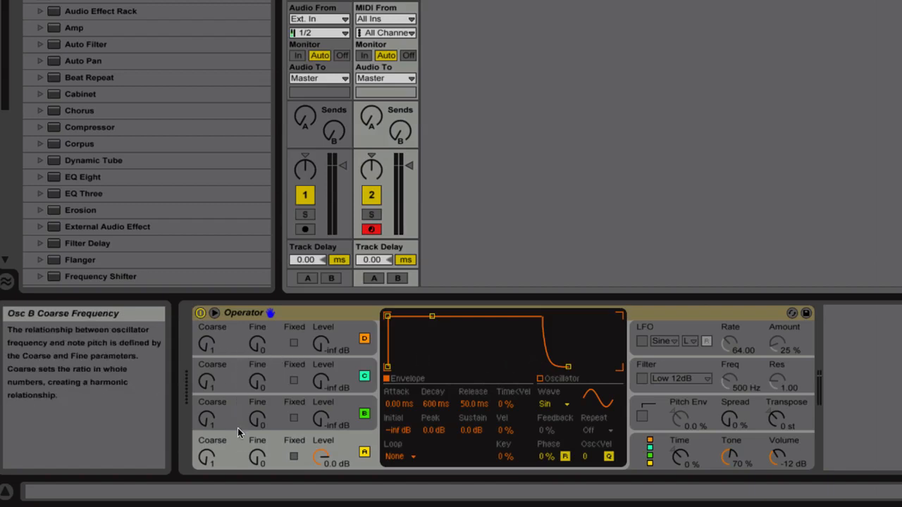
{"action": "mouse_move", "coordinate": [246, 479]}
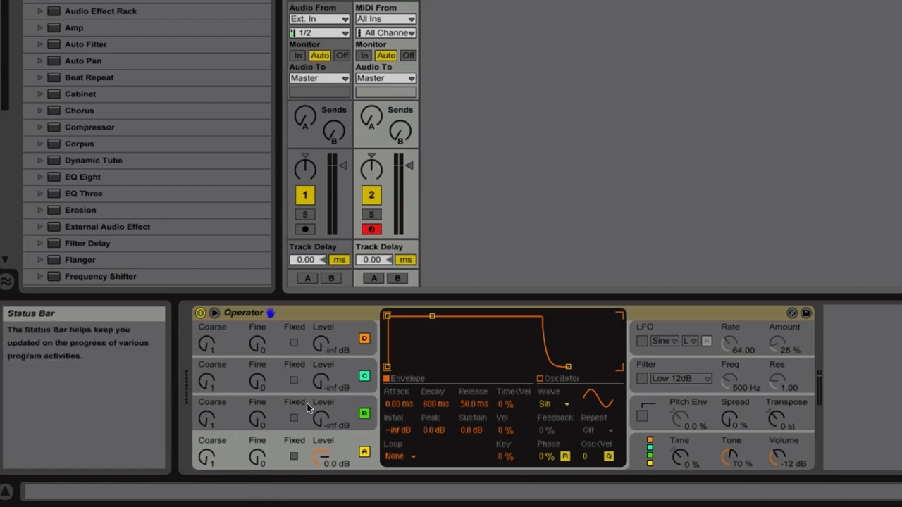
{"action": "mouse_move", "coordinate": [206, 459]}
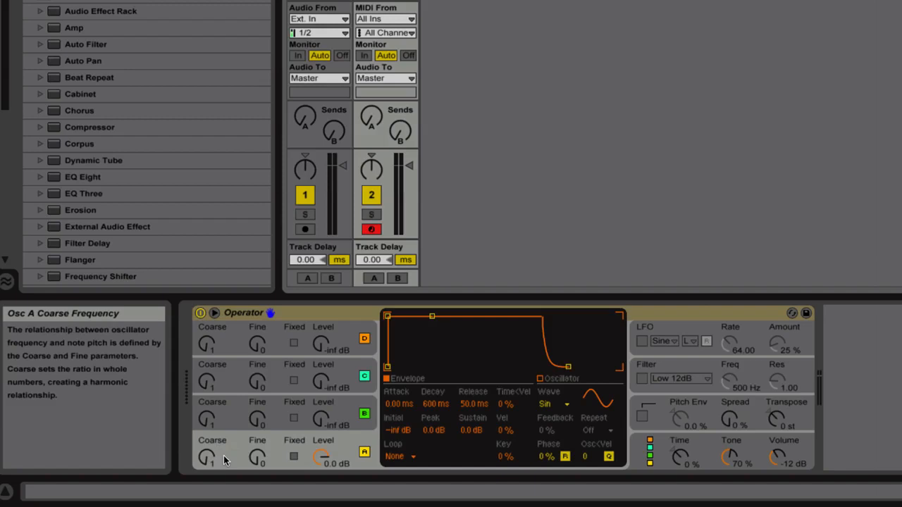
{"action": "mouse_move", "coordinate": [240, 455]}
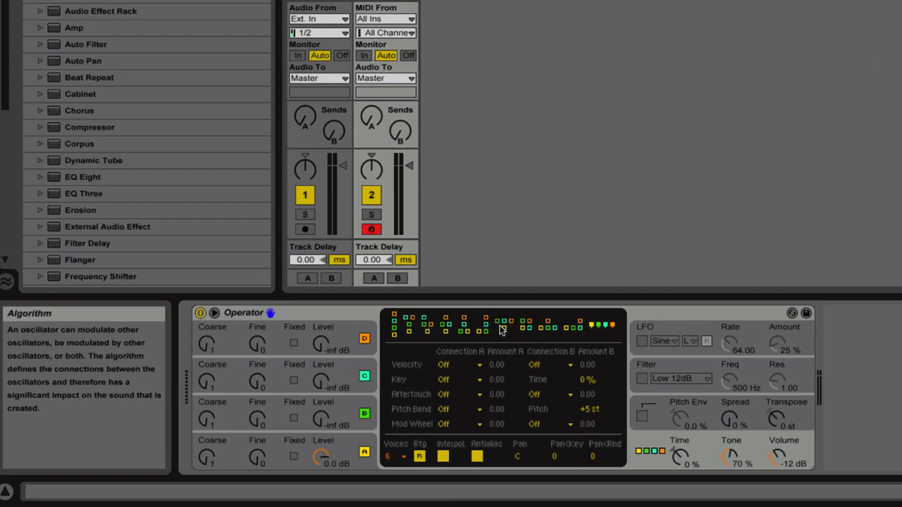
{"action": "mouse_move", "coordinate": [504, 334]}
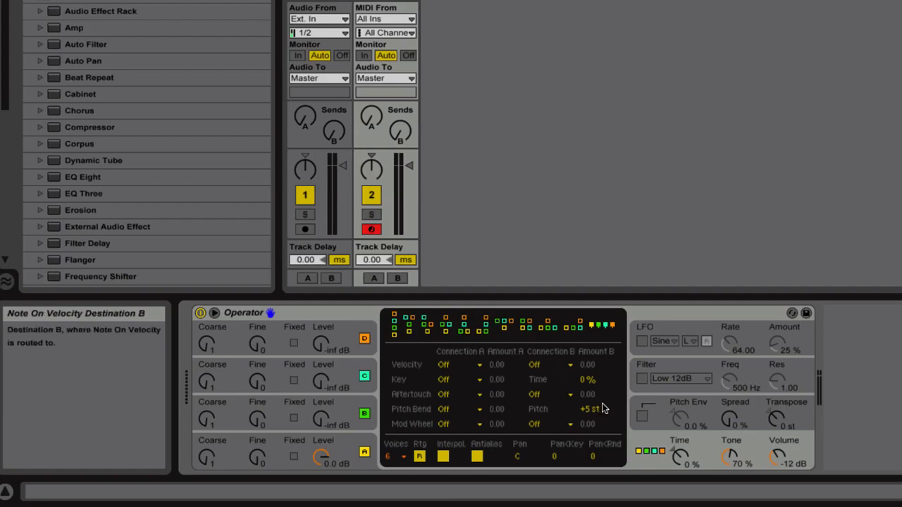
{"action": "mouse_move", "coordinate": [603, 328]}
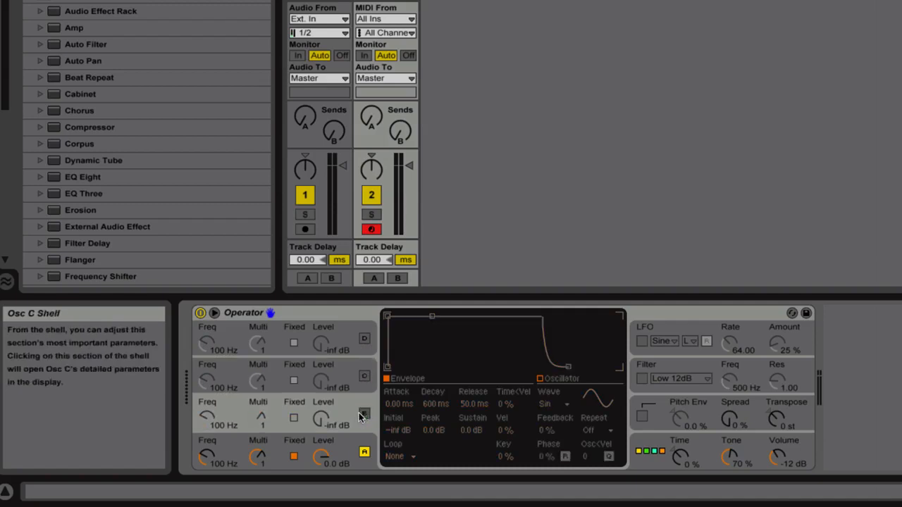
{"action": "mouse_move", "coordinate": [322, 434]}
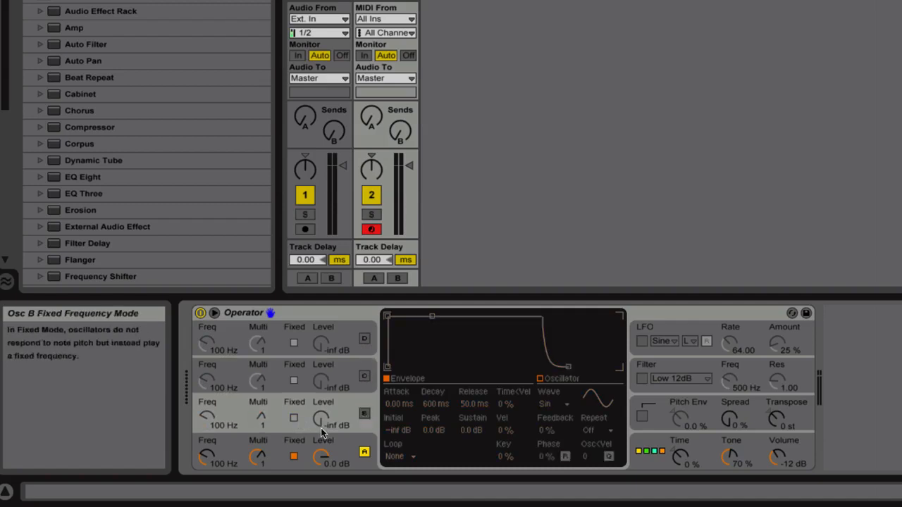
{"action": "mouse_move", "coordinate": [366, 342]}
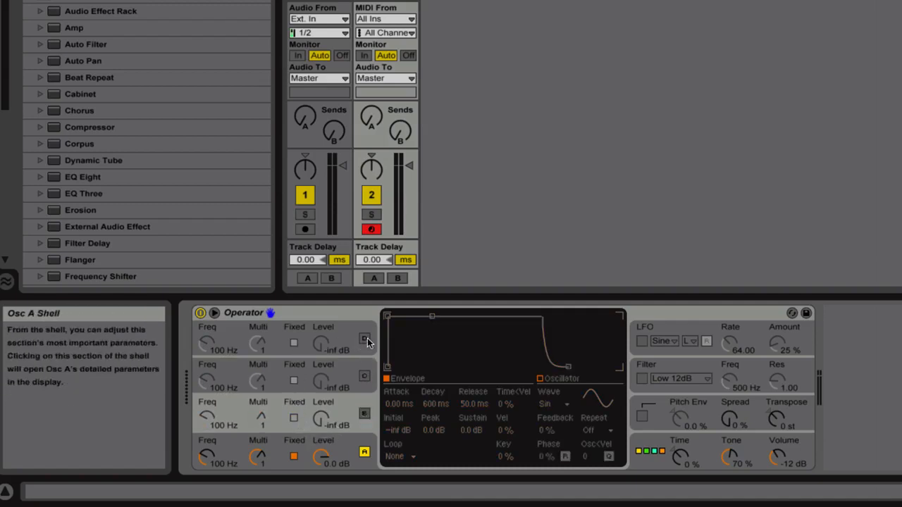
{"action": "mouse_move", "coordinate": [364, 375]}
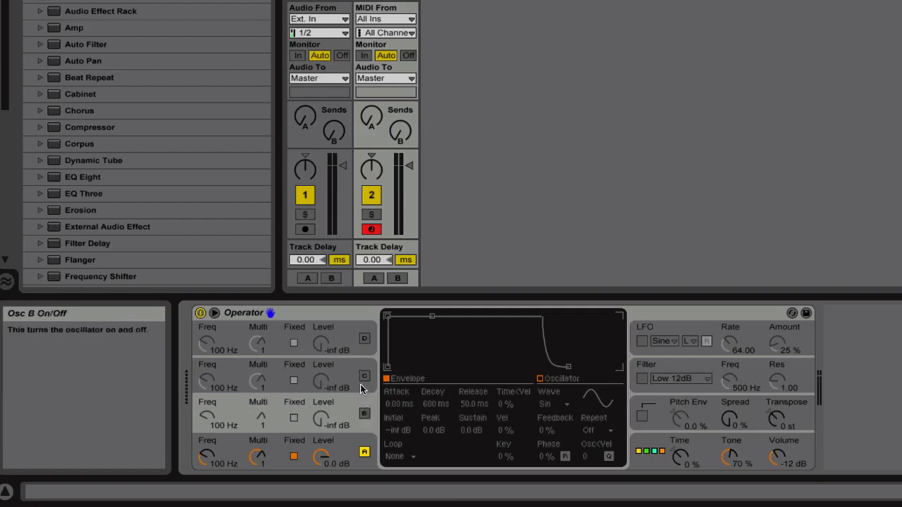
{"action": "mouse_move", "coordinate": [363, 367]}
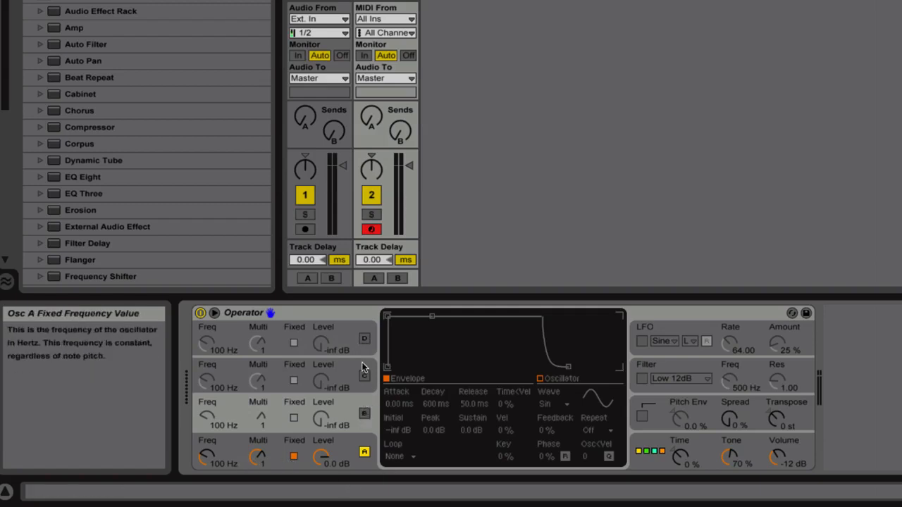
{"action": "mouse_move", "coordinate": [378, 386]}
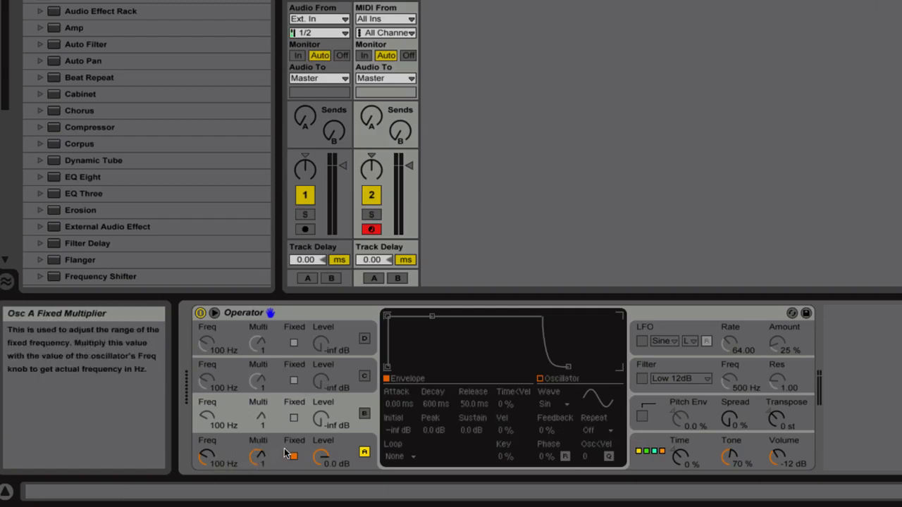
Enable Fixed mode on oscillator A so it plays a constant 100 Hz.
{"action": "left_click", "coordinate": [293, 457]}
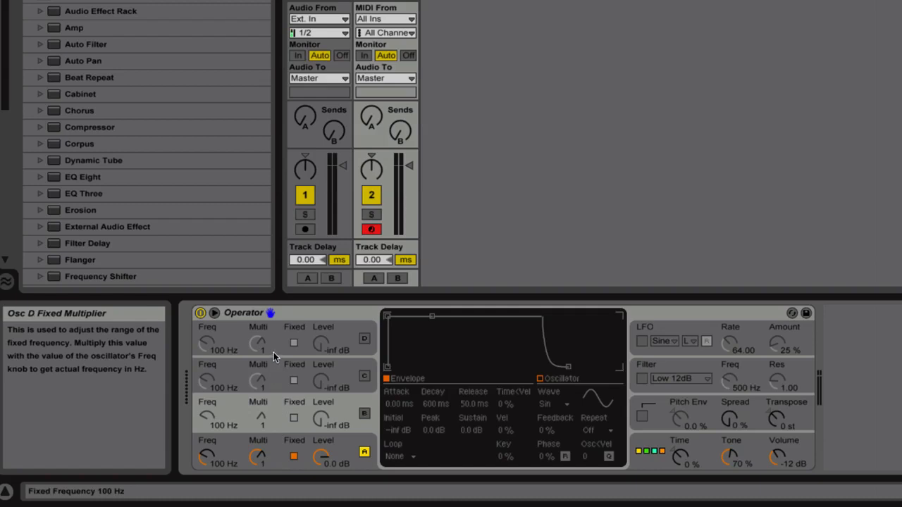
{"action": "mouse_move", "coordinate": [258, 381]}
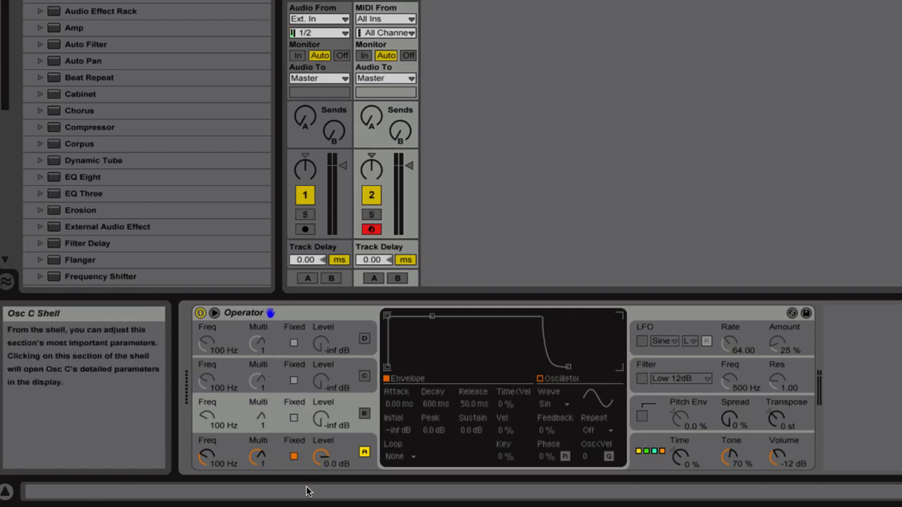
{"action": "mouse_move", "coordinate": [208, 457]}
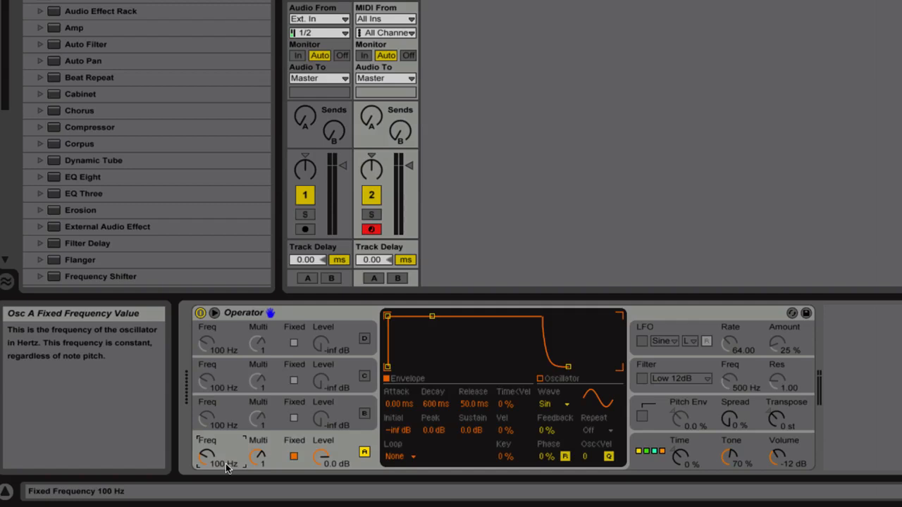
Drag oscillator A's Freq knob down to 50.0 Hz.
{"action": "left_click_drag", "start_coordinate": [223, 458], "coordinate": [222, 469]}
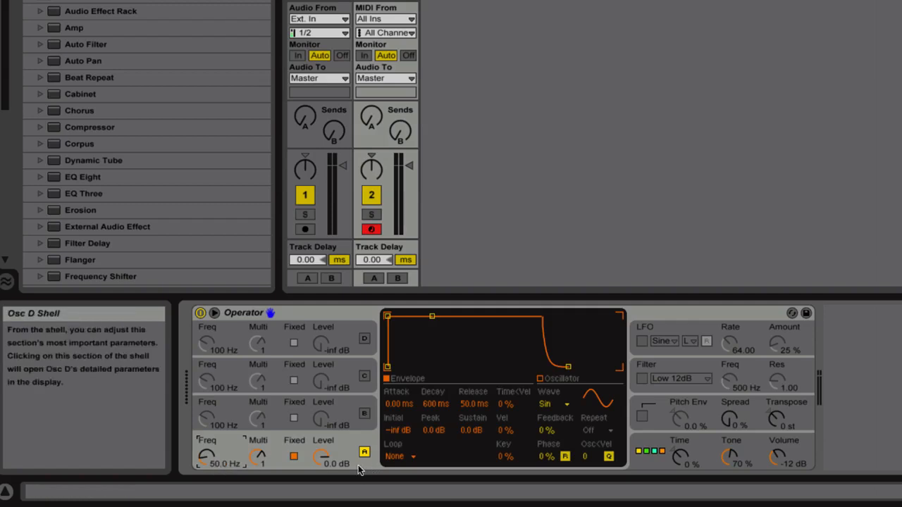
{"action": "mouse_move", "coordinate": [505, 418]}
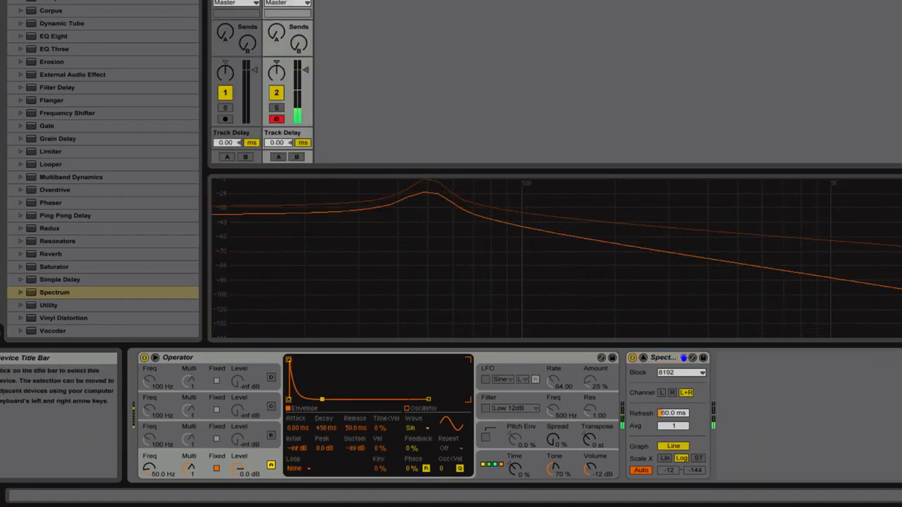
Adjust oscillator A's volume envelope, reaching a 755 ms decay and -69 dB sustain.
{"action": "left_click_drag", "start_coordinate": [321, 400], "coordinate": [327, 400]}
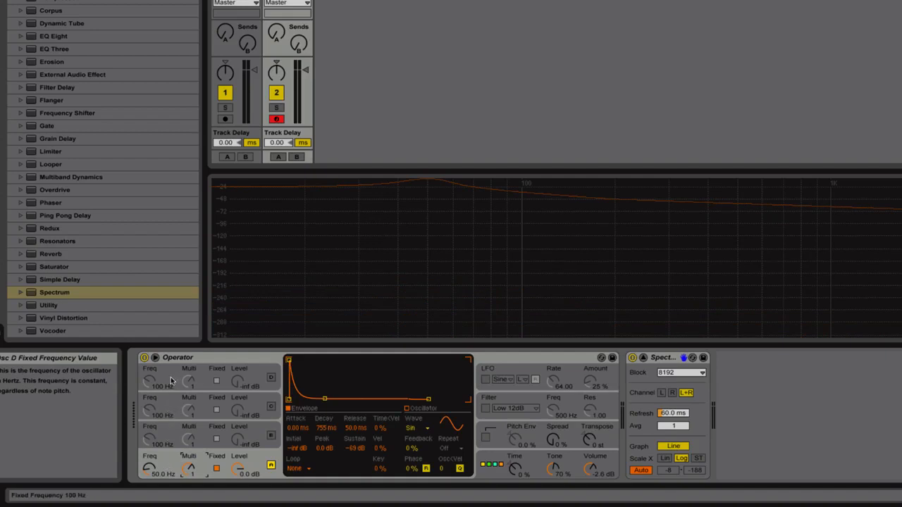
{"action": "mouse_move", "coordinate": [174, 378]}
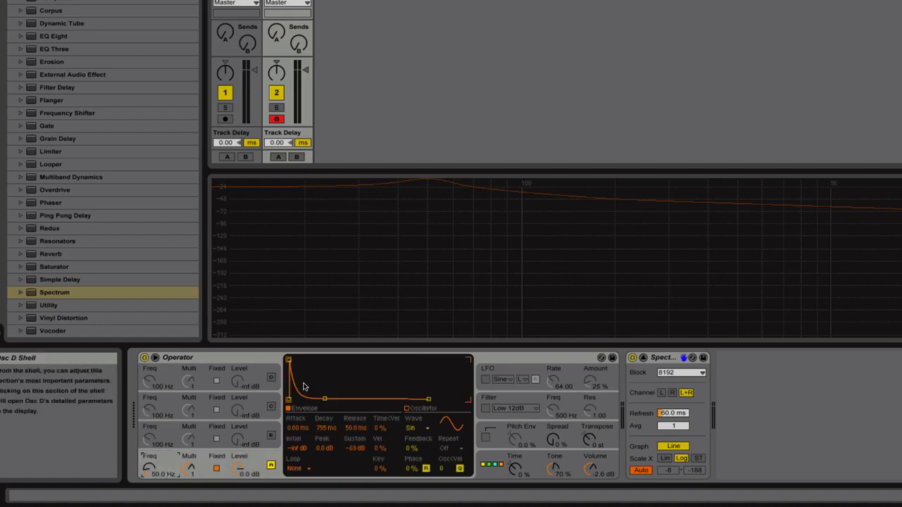
{"action": "mouse_move", "coordinate": [293, 430]}
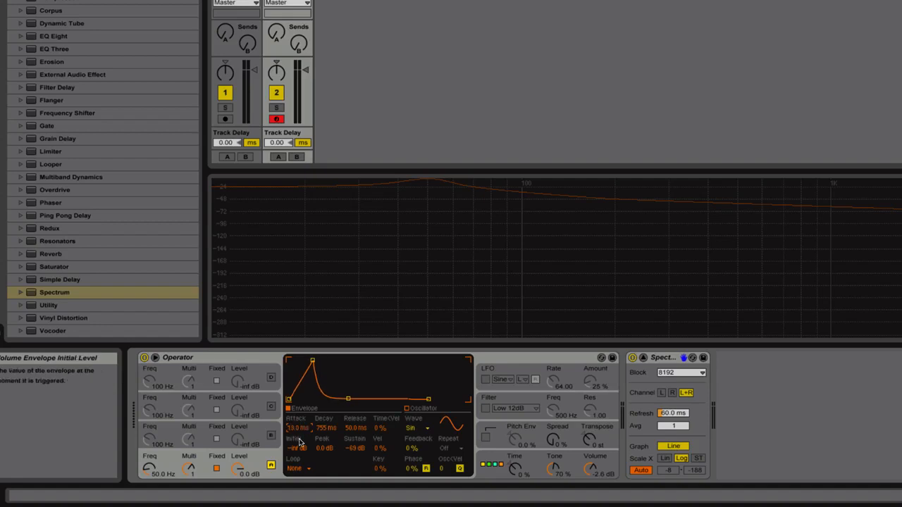
{"action": "mouse_move", "coordinate": [323, 428]}
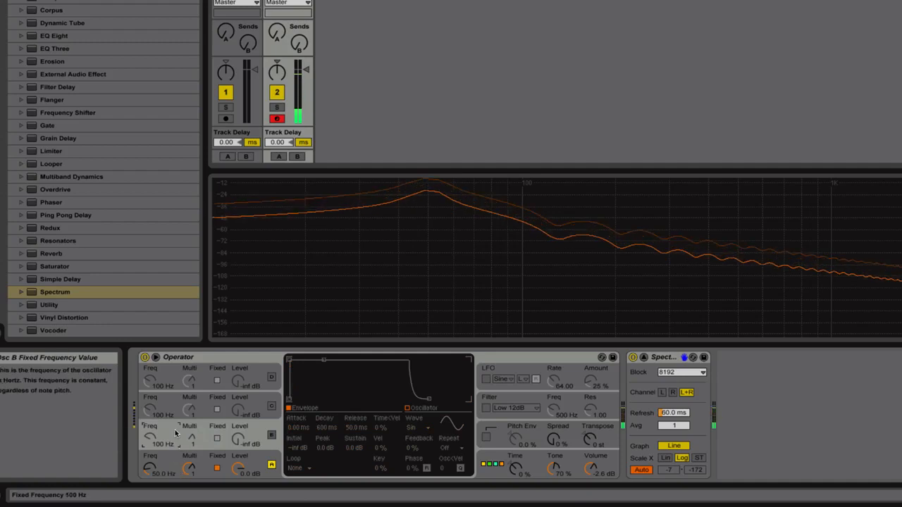
Make oscillator B fixed-frequency and drag its pitch down from 100 Hz to 92 Hz.
{"action": "left_click", "coordinate": [271, 436]}
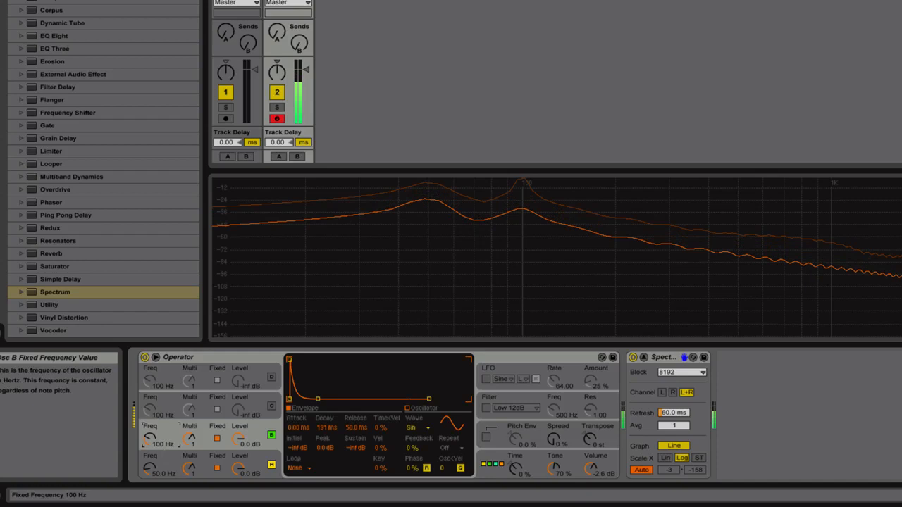
{"action": "left_click_drag", "start_coordinate": [160, 444], "coordinate": [160, 451]}
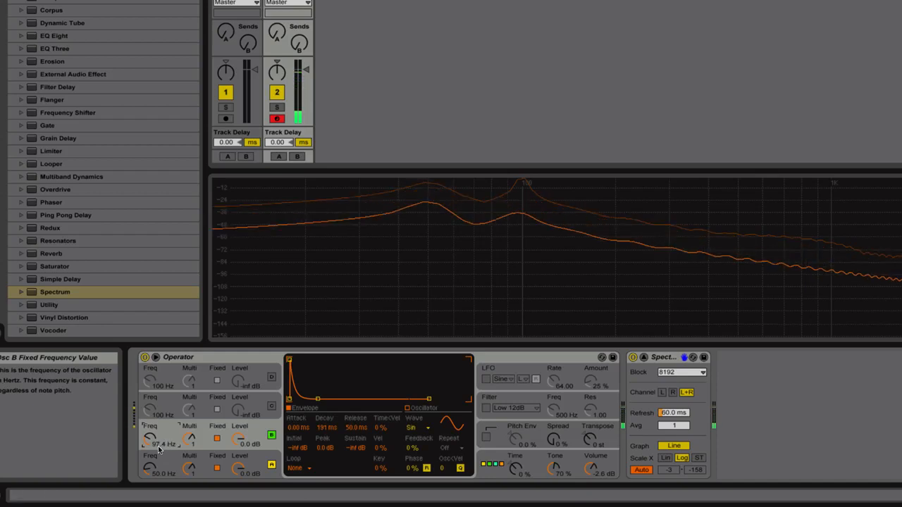
{"action": "left_click_drag", "start_coordinate": [160, 444], "coordinate": [160, 437]}
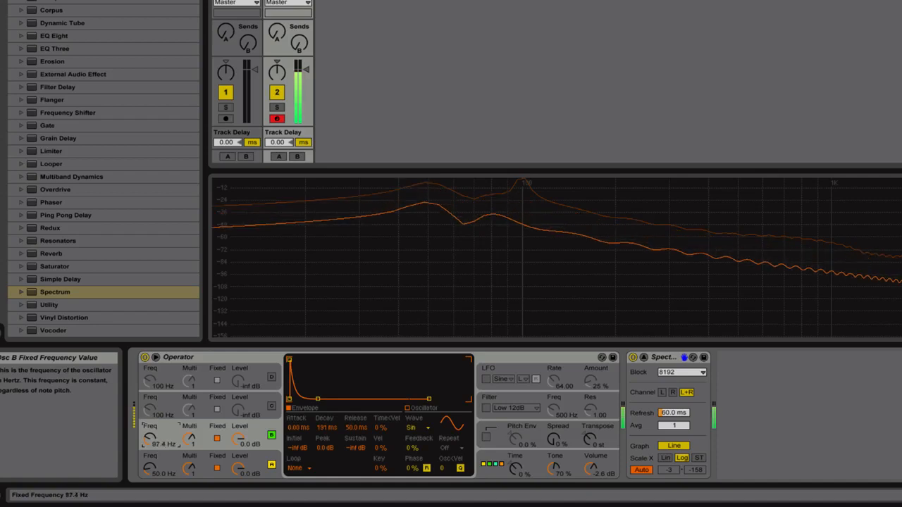
{"action": "left_click_drag", "start_coordinate": [158, 444], "coordinate": [158, 430]}
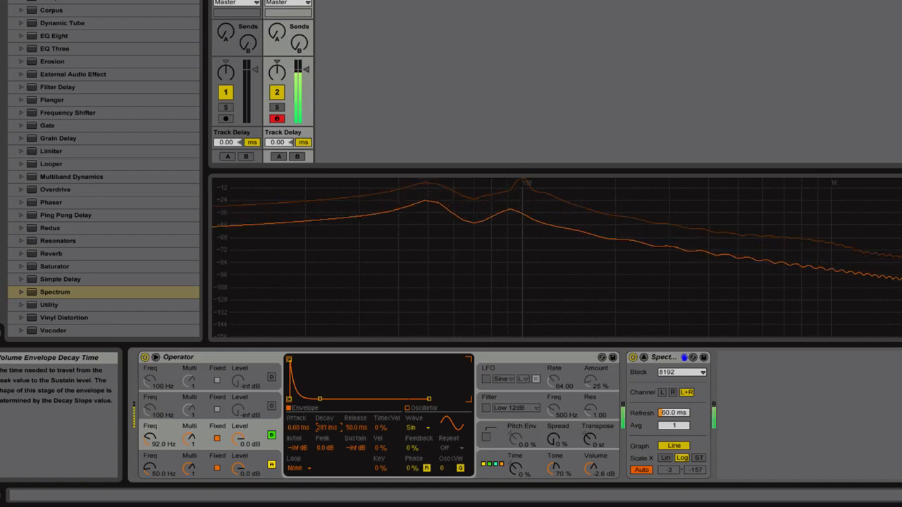
Fine-tune oscillator B's volume decay time with several small adjustments.
{"action": "left_click_drag", "start_coordinate": [327, 428], "coordinate": [326, 437]}
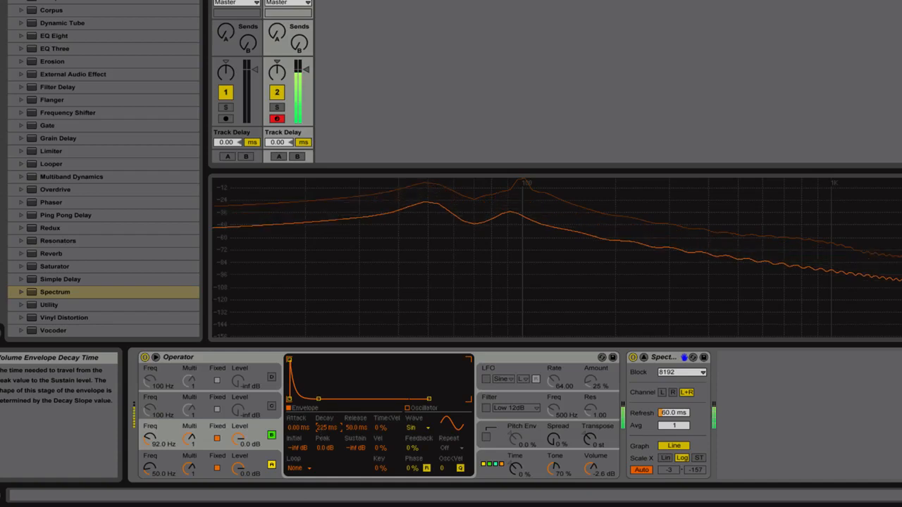
{"action": "left_click_drag", "start_coordinate": [328, 428], "coordinate": [328, 416]}
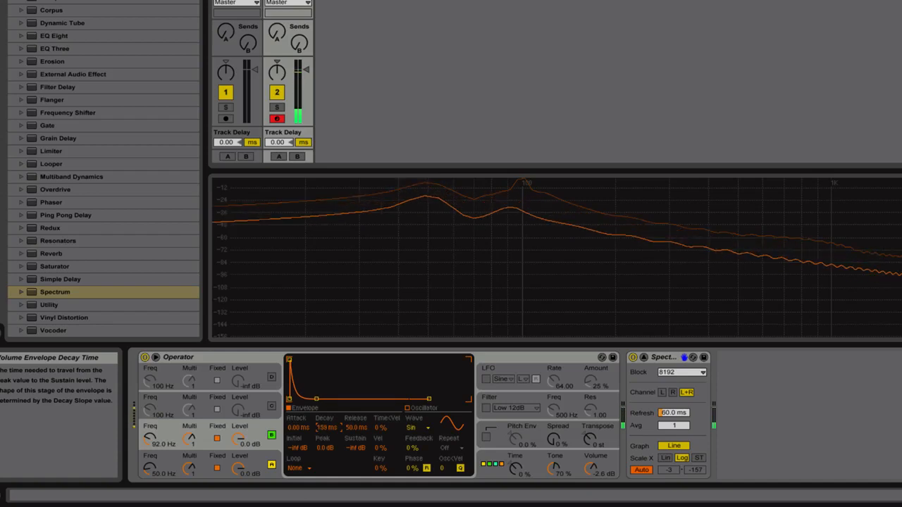
{"action": "left_click_drag", "start_coordinate": [324, 428], "coordinate": [324, 423]}
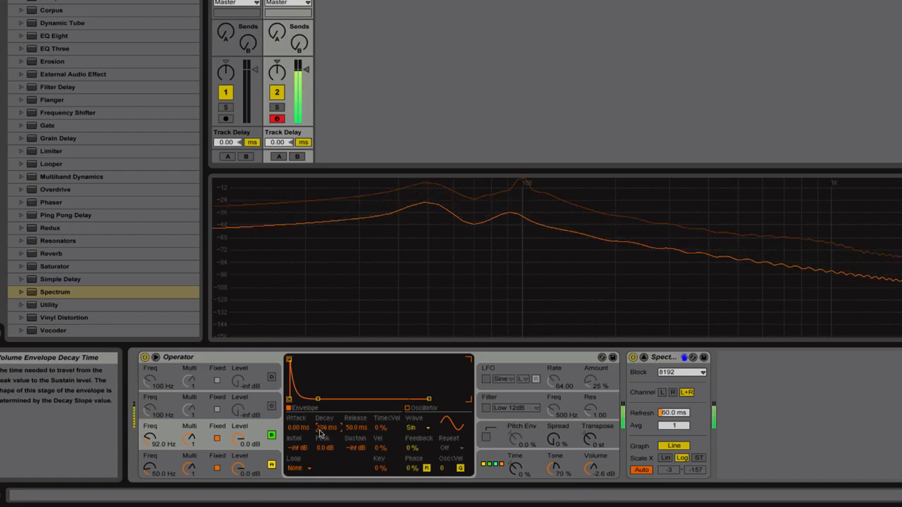
{"action": "left_click_drag", "start_coordinate": [324, 428], "coordinate": [324, 423]}
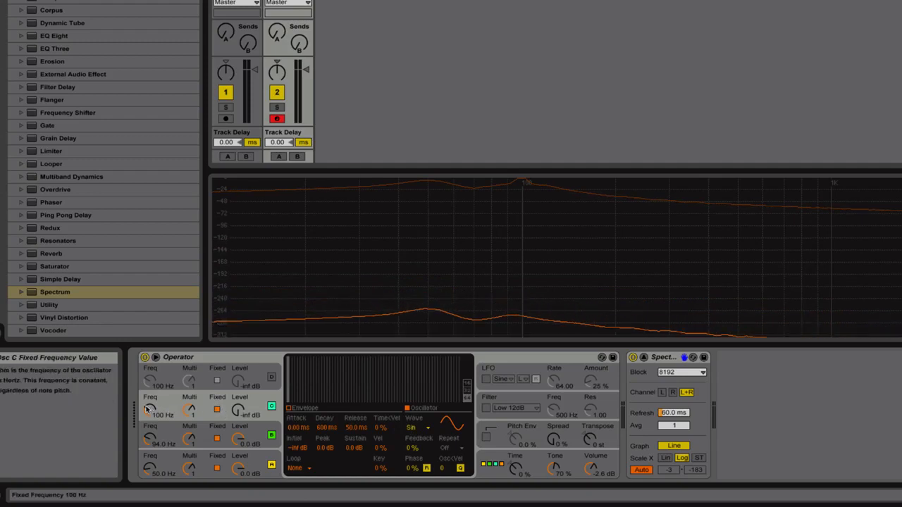
Set oscillator C's fixed frequency to 32.1 Hz and choose the Saw 3 waveform.
{"action": "left_click_drag", "start_coordinate": [150, 411], "coordinate": [150, 419]}
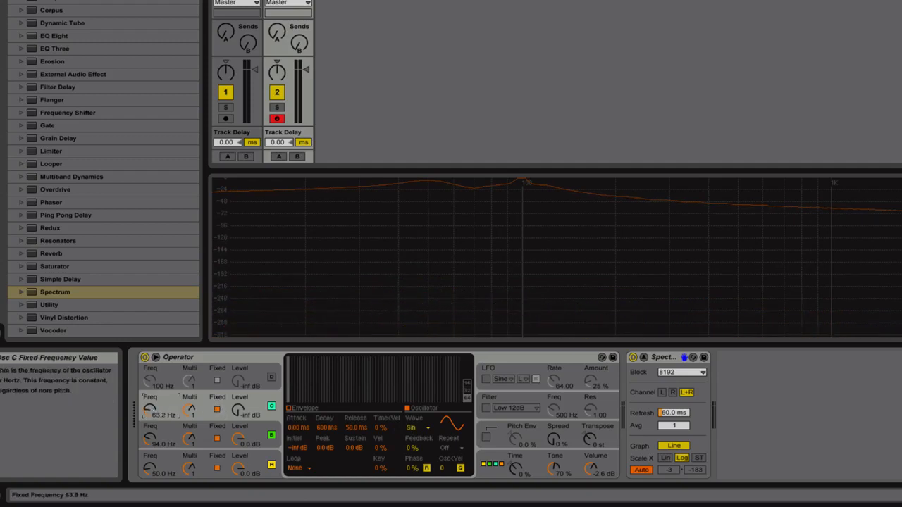
{"action": "left_click_drag", "start_coordinate": [149, 410], "coordinate": [149, 423]}
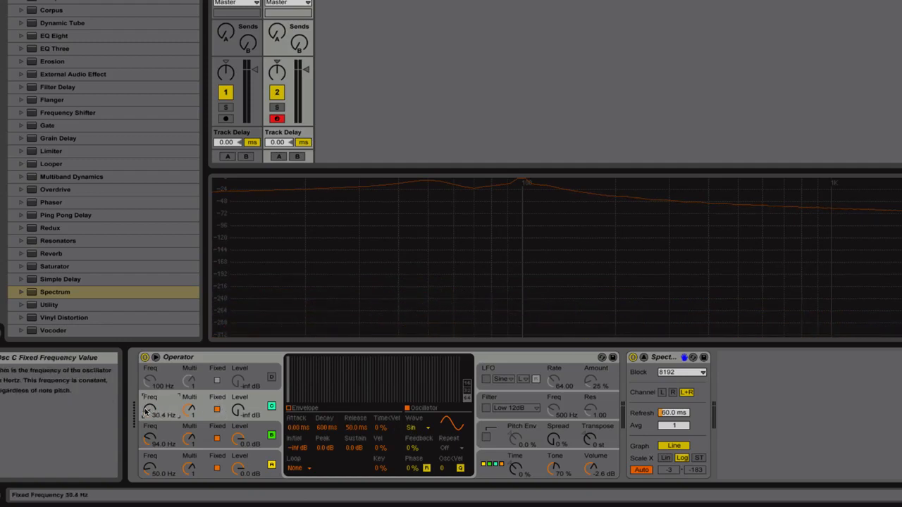
{"action": "left_click_drag", "start_coordinate": [150, 410], "coordinate": [150, 406]}
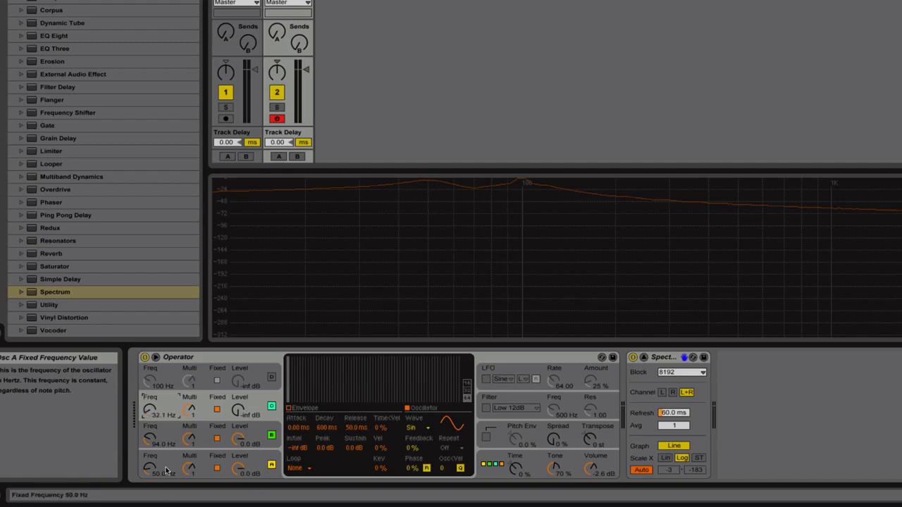
{"action": "left_click", "coordinate": [419, 428]}
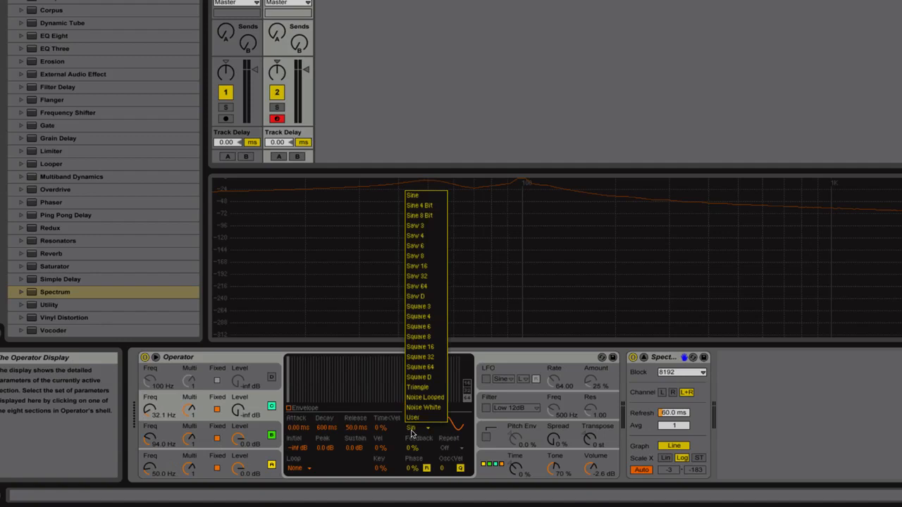
{"action": "mouse_move", "coordinate": [416, 225]}
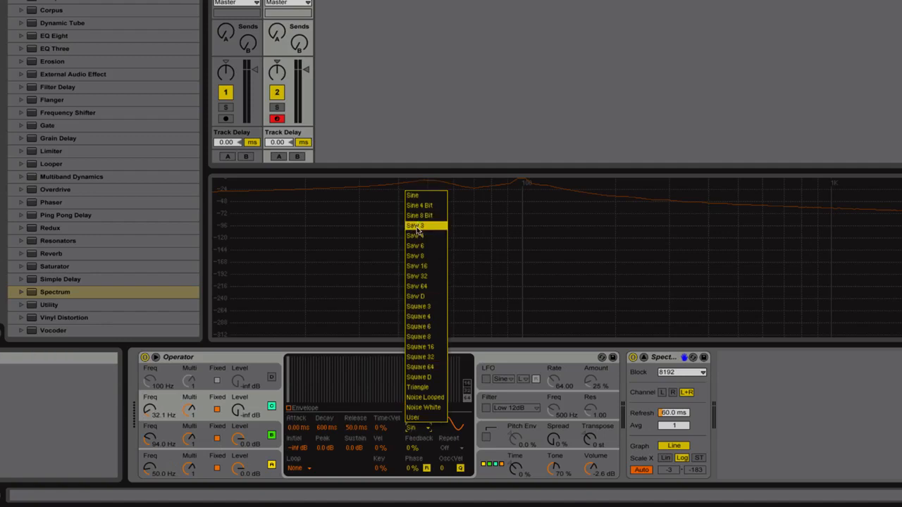
{"action": "left_click", "coordinate": [416, 225]}
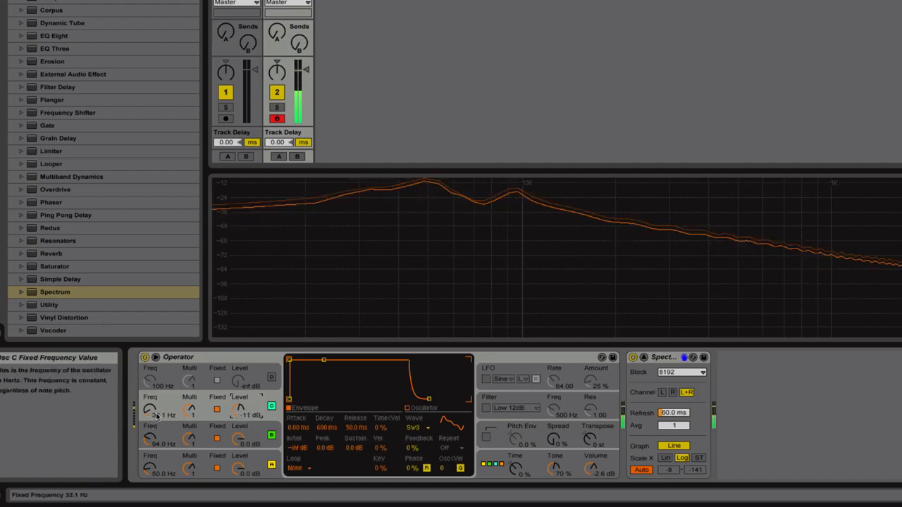
Retune oscillator C to 46 Hz with a 40.2 ms attack and 531 ms decay.
{"action": "left_click_drag", "start_coordinate": [149, 410], "coordinate": [149, 419]}
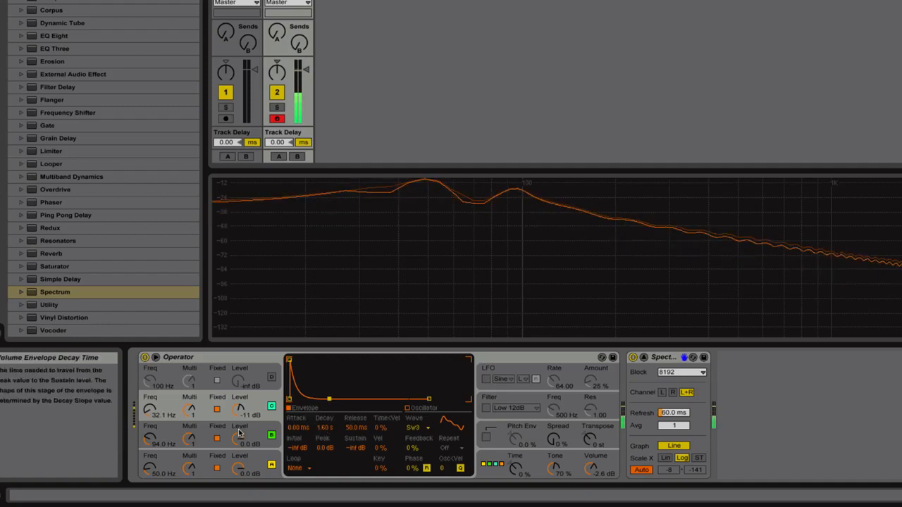
{"action": "mouse_move", "coordinate": [292, 365]}
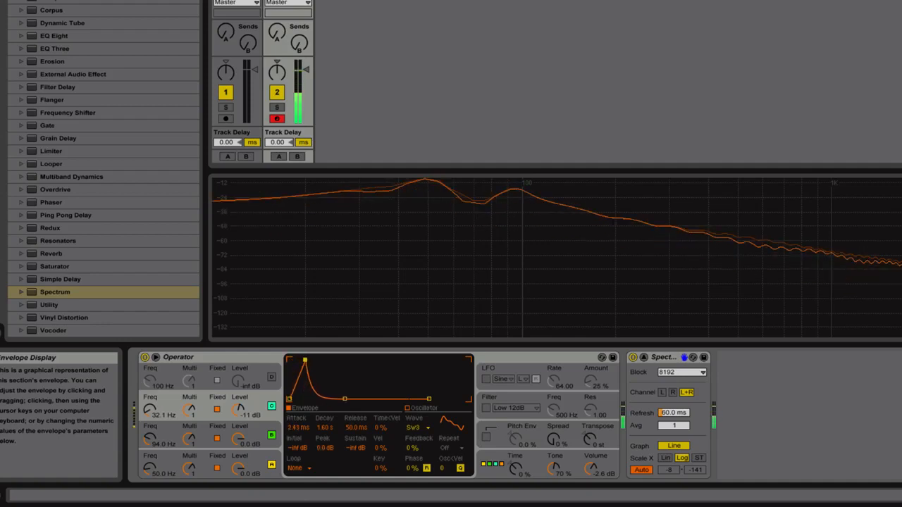
{"action": "left_click_drag", "start_coordinate": [306, 361], "coordinate": [301, 362]}
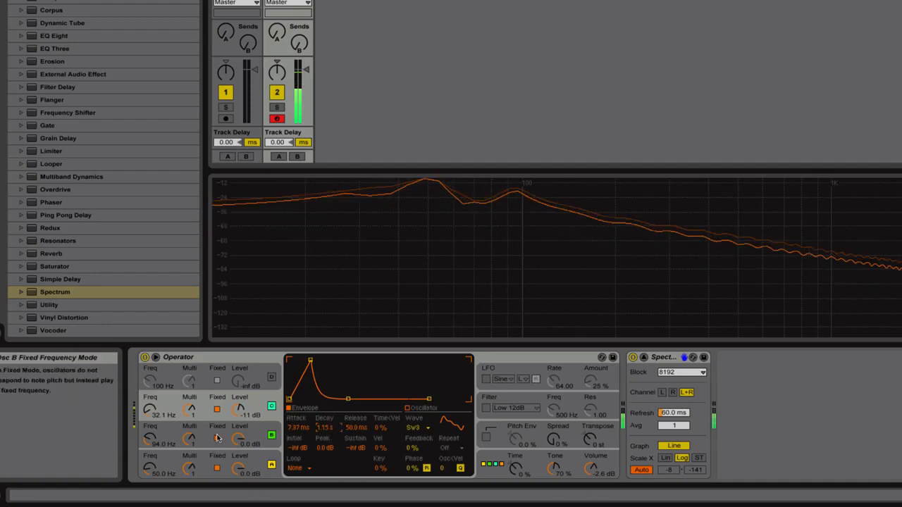
{"action": "mouse_move", "coordinate": [295, 427]}
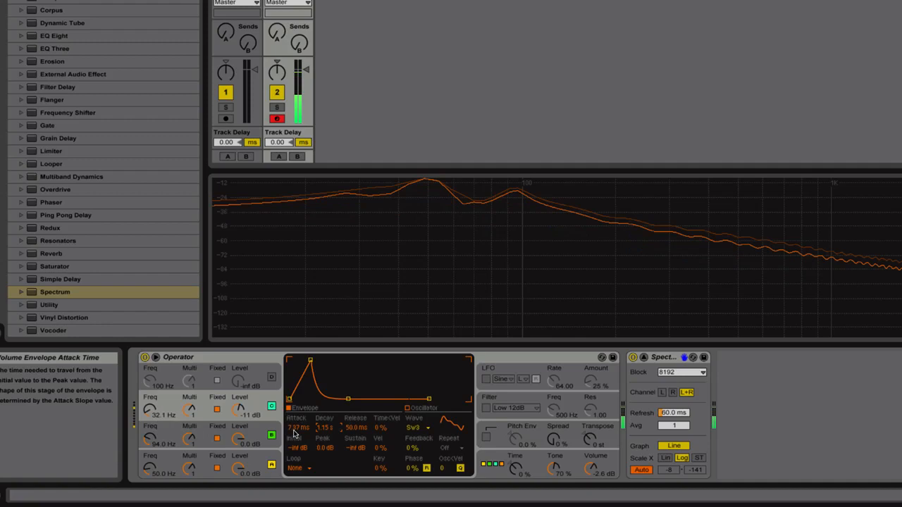
{"action": "left_click_drag", "start_coordinate": [296, 428], "coordinate": [296, 441]}
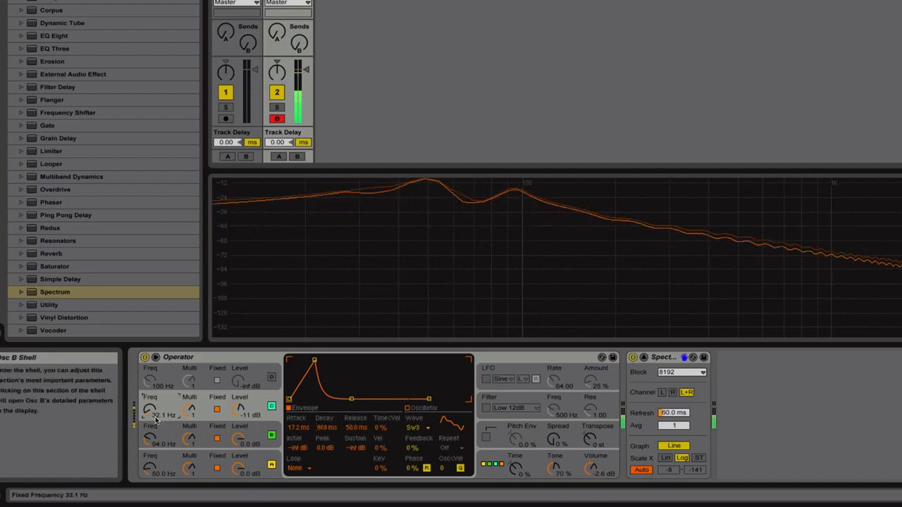
{"action": "left_click_drag", "start_coordinate": [150, 411], "coordinate": [150, 401]}
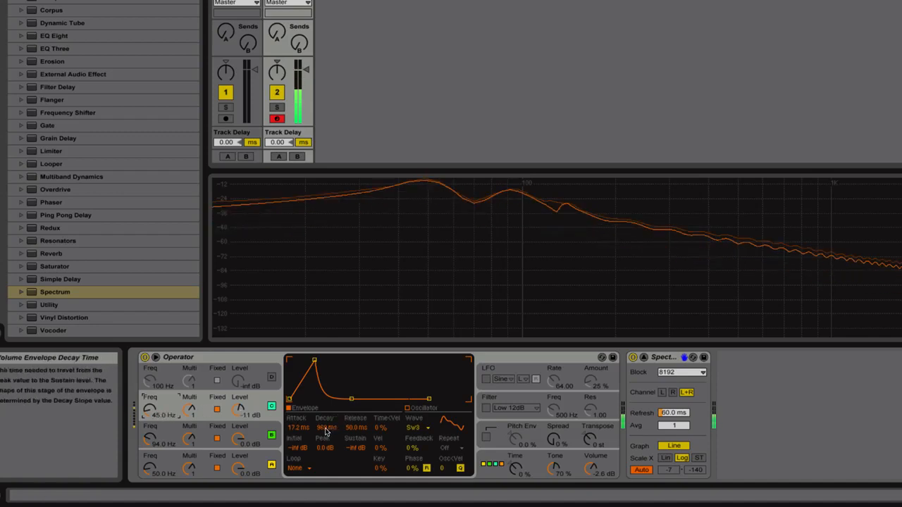
Lengthen oscillator B's volume decay and lower its fixed frequency.
{"action": "left_click_drag", "start_coordinate": [325, 428], "coordinate": [326, 434]}
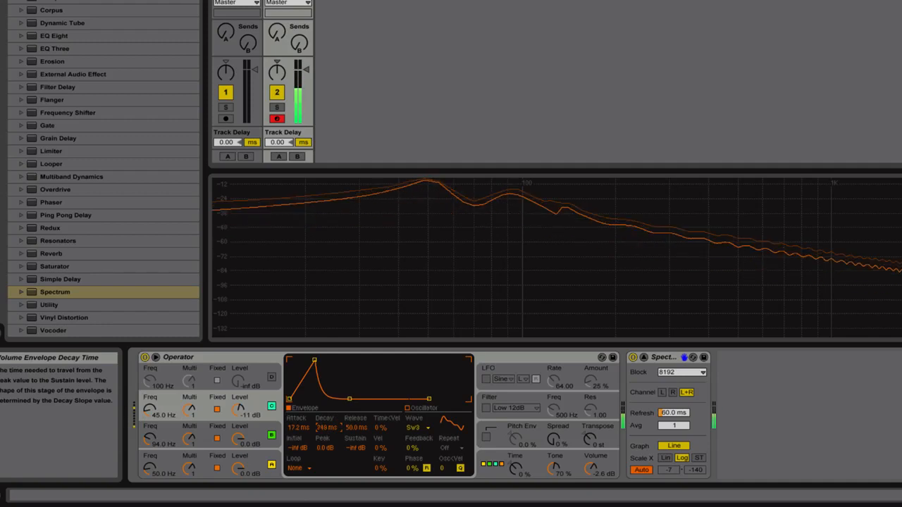
{"action": "left_click_drag", "start_coordinate": [327, 428], "coordinate": [327, 416]}
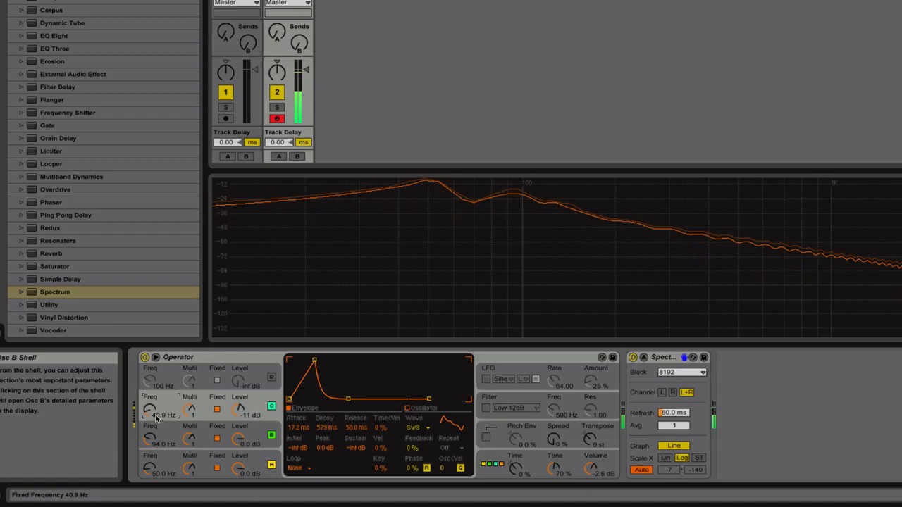
{"action": "left_click_drag", "start_coordinate": [151, 415], "coordinate": [154, 409]}
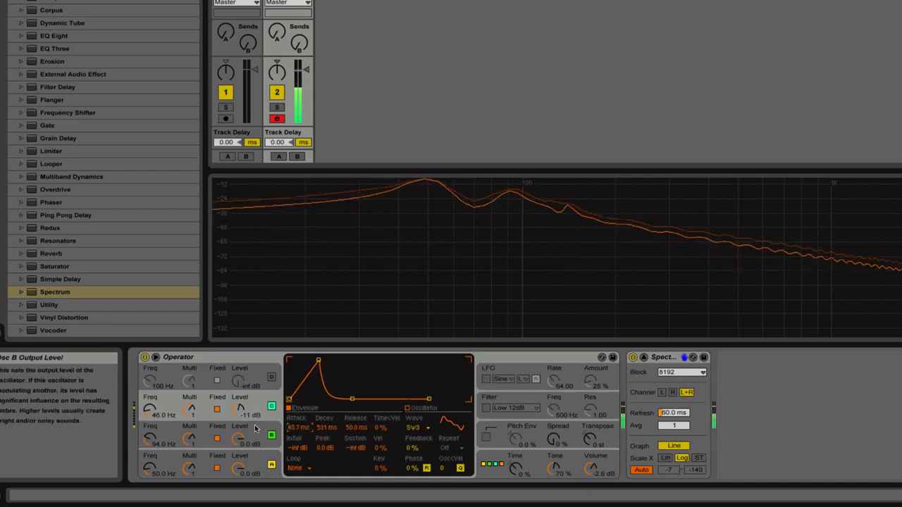
{"action": "mouse_move", "coordinate": [323, 429]}
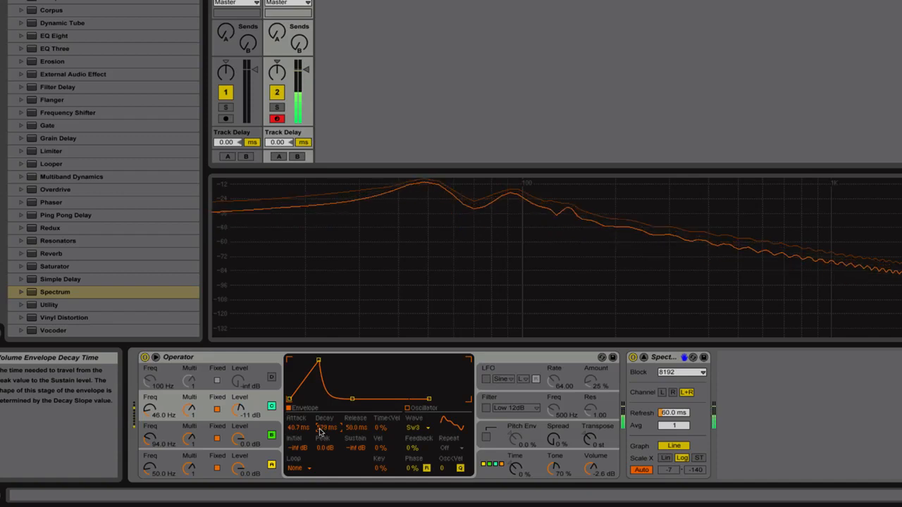
{"action": "mouse_move", "coordinate": [151, 410]}
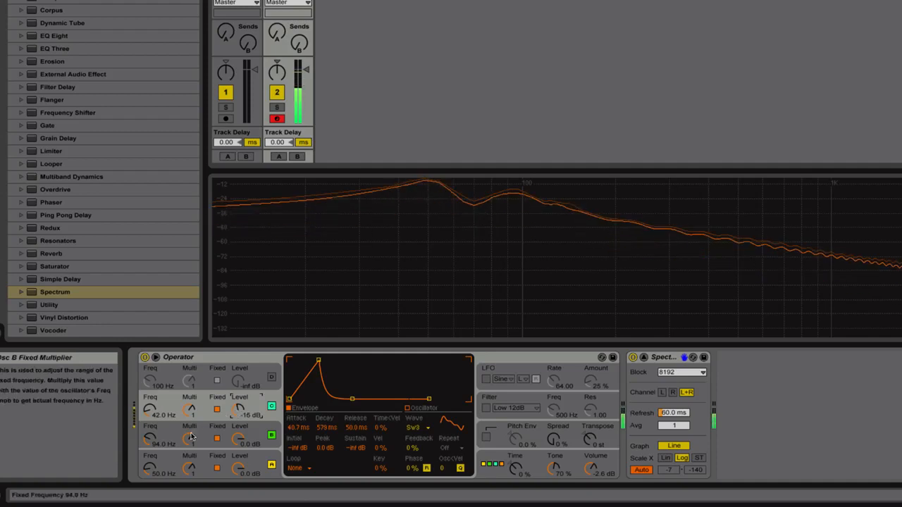
{"action": "mouse_move", "coordinate": [225, 408]}
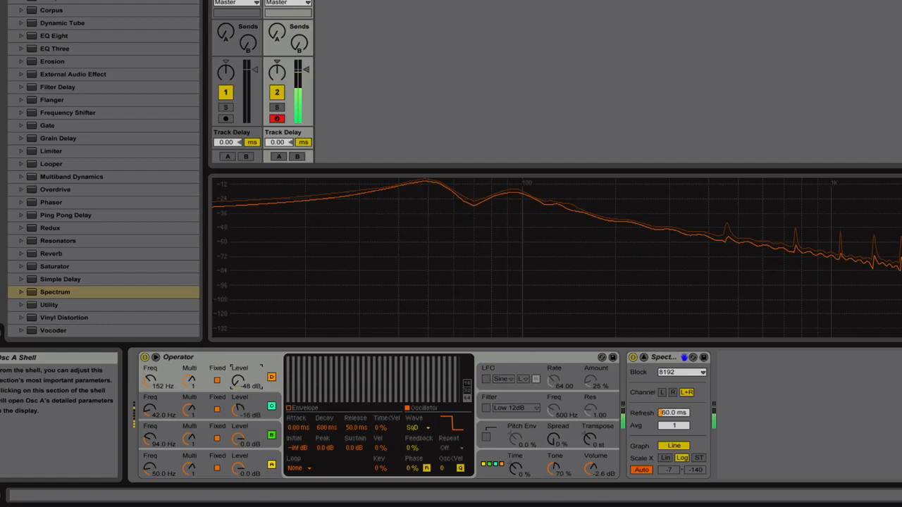
Enable Fixed on oscillator D, sitting at 152 Hz and -11 dB.
{"action": "left_click", "coordinate": [303, 408]}
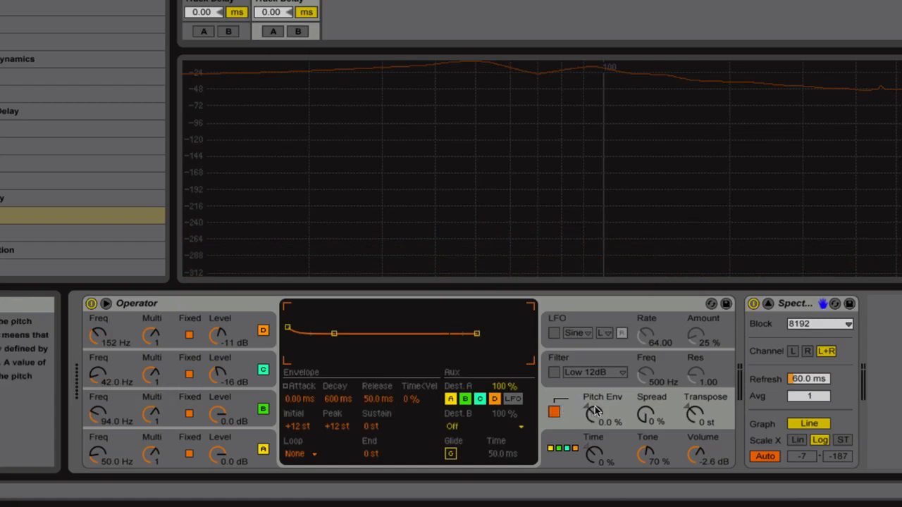
{"action": "mouse_move", "coordinate": [189, 371]}
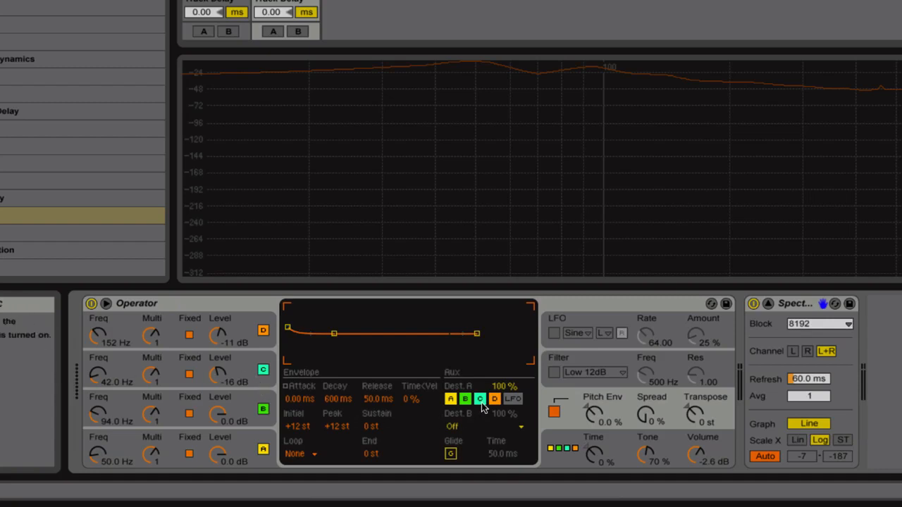
Route the pitch envelope to oscillators C and D and adjust its decay time.
{"action": "left_click", "coordinate": [494, 400]}
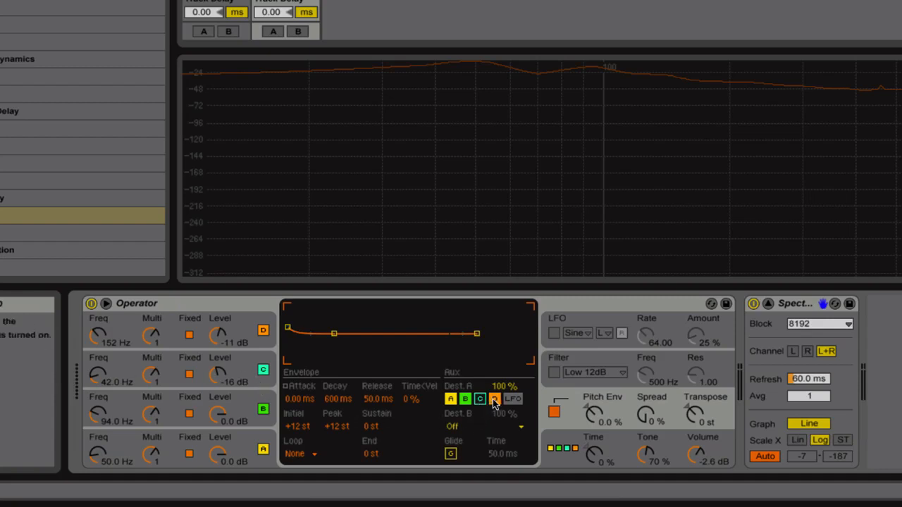
{"action": "left_click", "coordinate": [494, 399]}
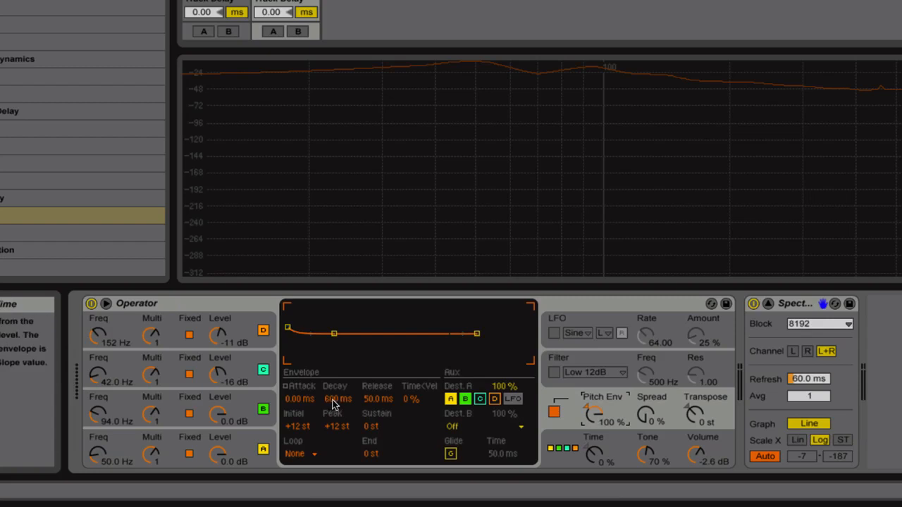
{"action": "mouse_move", "coordinate": [128, 415]}
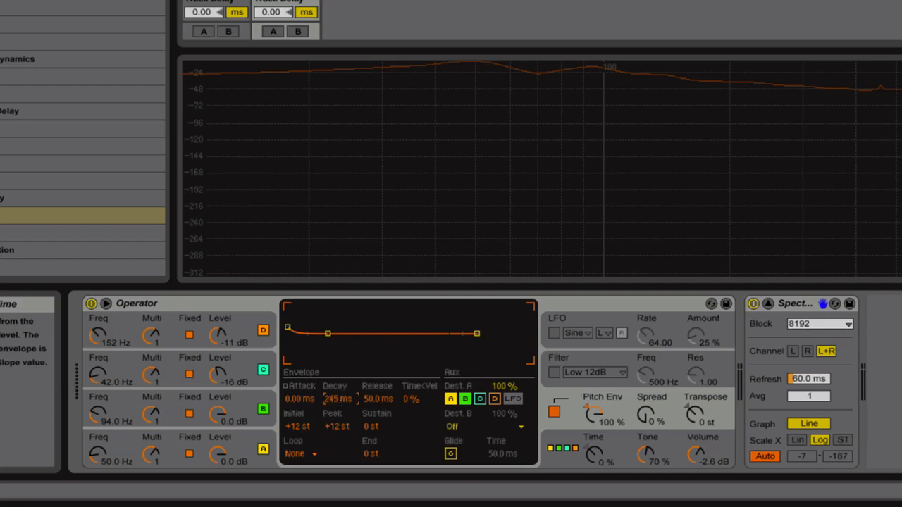
{"action": "left_click_drag", "start_coordinate": [339, 399], "coordinate": [338, 399]}
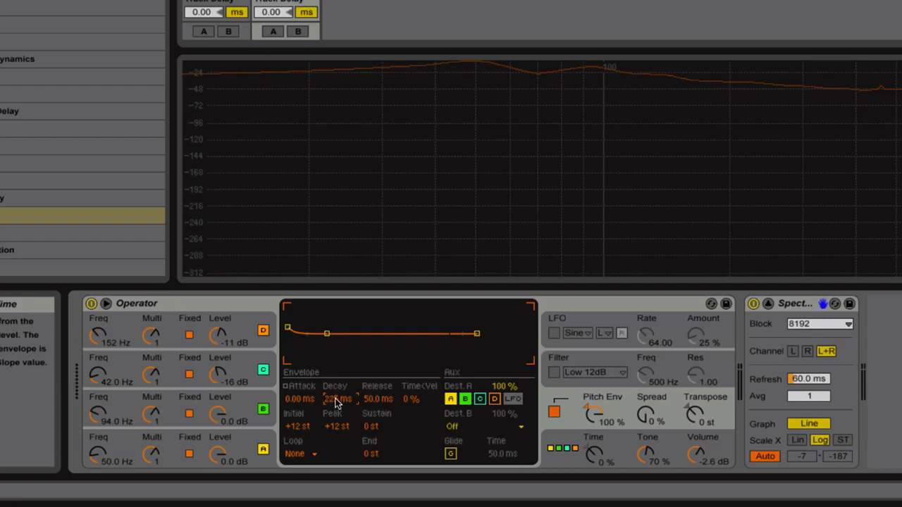
{"action": "left_click_drag", "start_coordinate": [338, 399], "coordinate": [339, 400]}
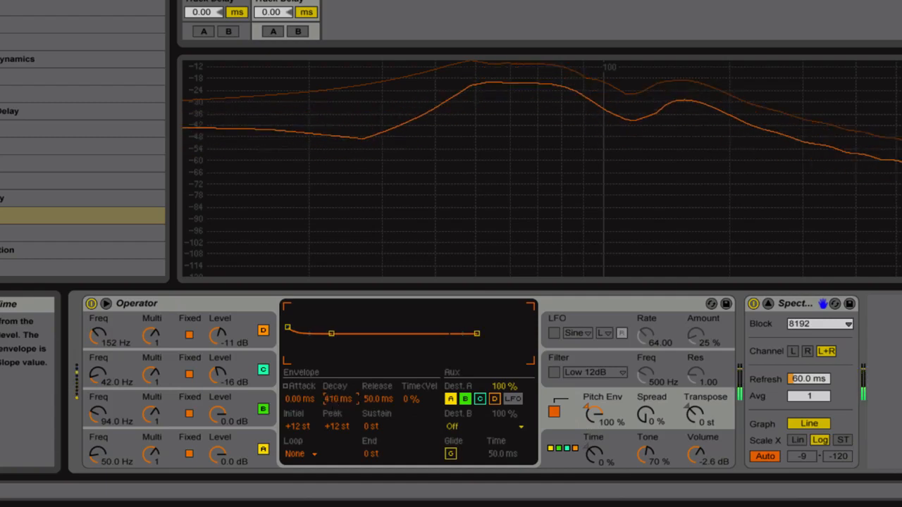
{"action": "left_click_drag", "start_coordinate": [331, 333], "coordinate": [336, 333]}
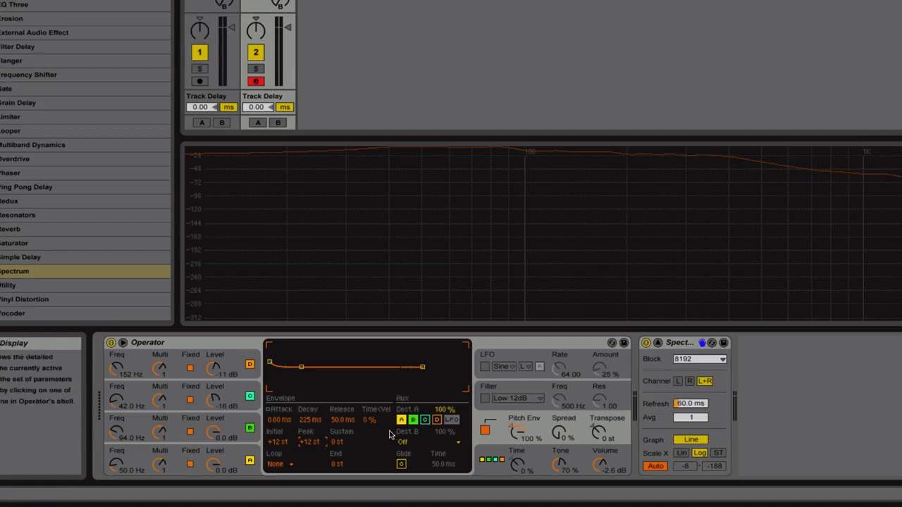
{"action": "mouse_move", "coordinate": [198, 410]}
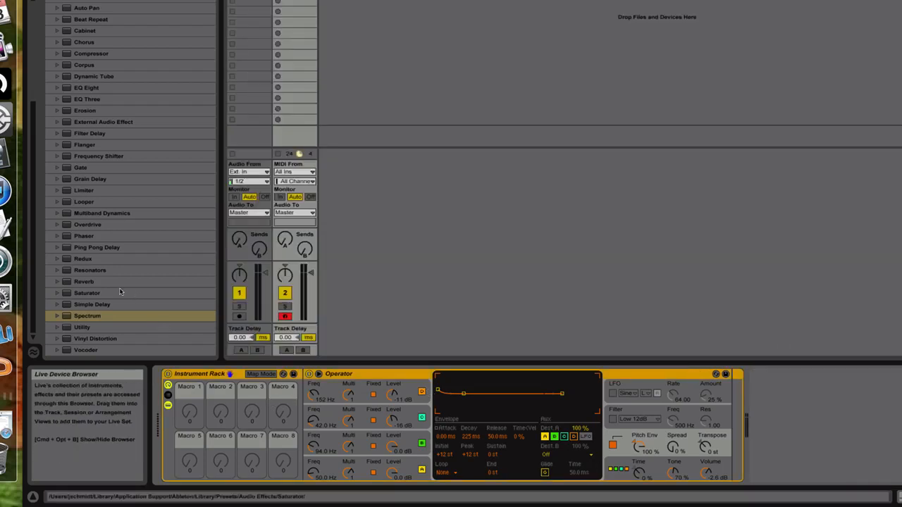
{"action": "mouse_move", "coordinate": [731, 415]}
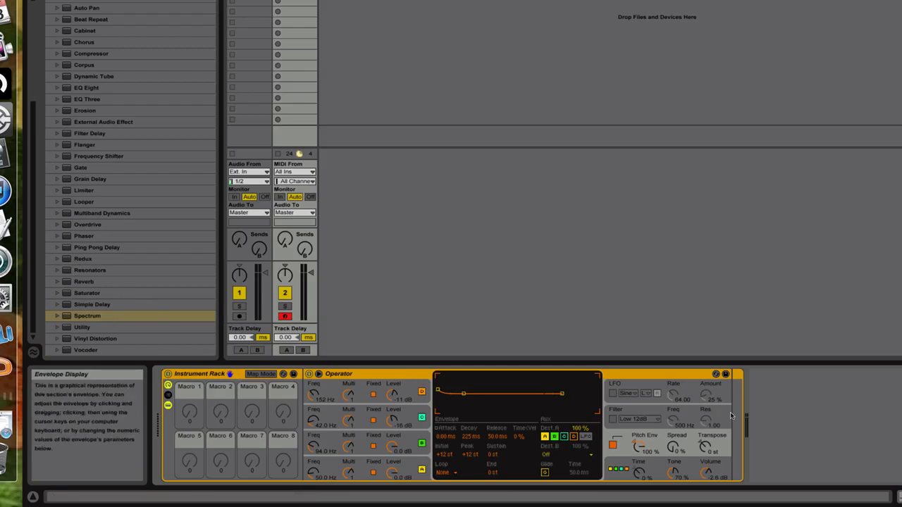
{"action": "mouse_move", "coordinate": [345, 446]}
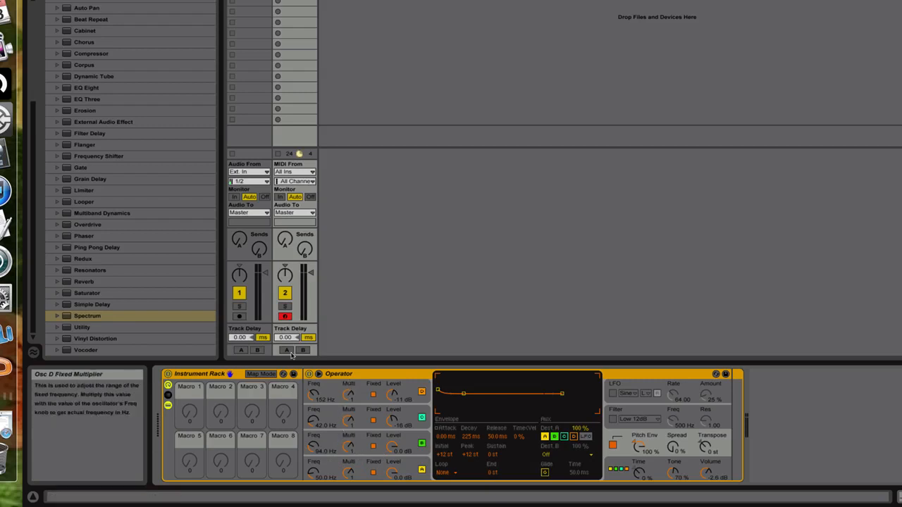
{"action": "mouse_move", "coordinate": [415, 413]}
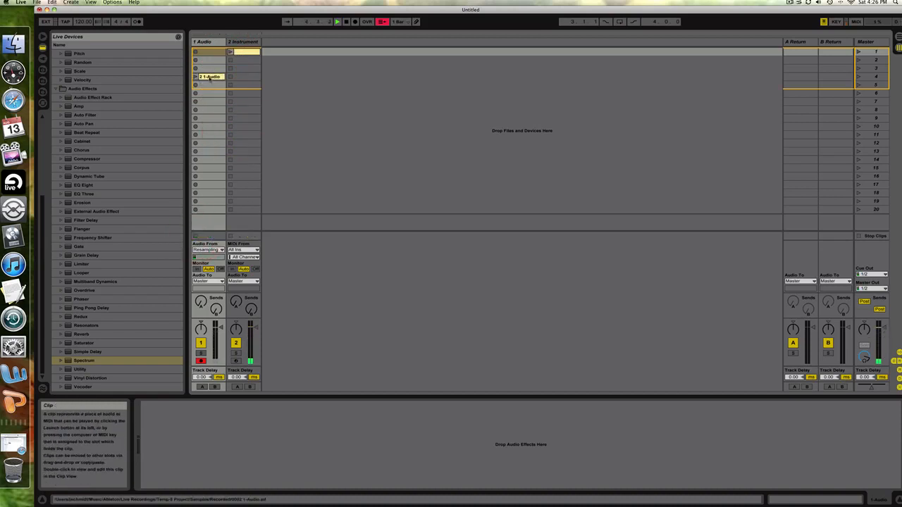
Open the resampled clip's waveform, audition it from the second kick, then select the instrument track.
{"action": "double_click", "coordinate": [210, 76]}
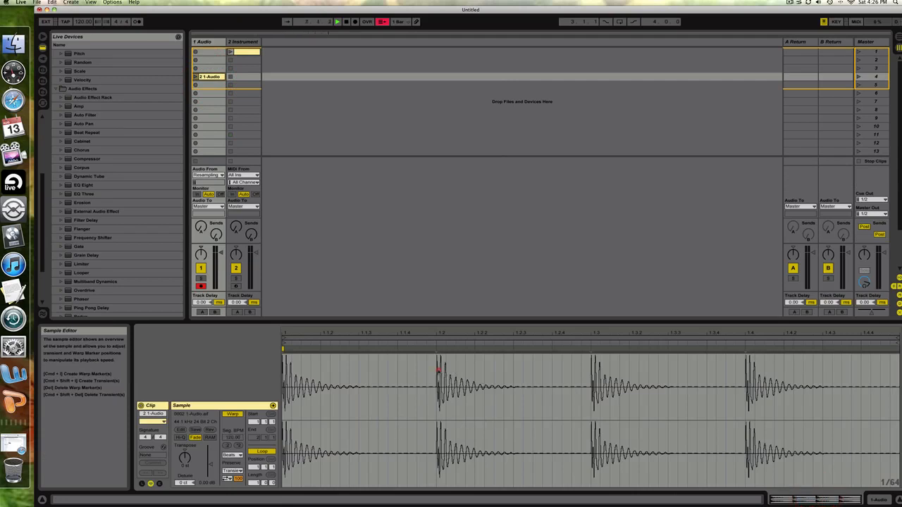
{"action": "left_click_drag", "start_coordinate": [436, 388], "coordinate": [515, 388]}
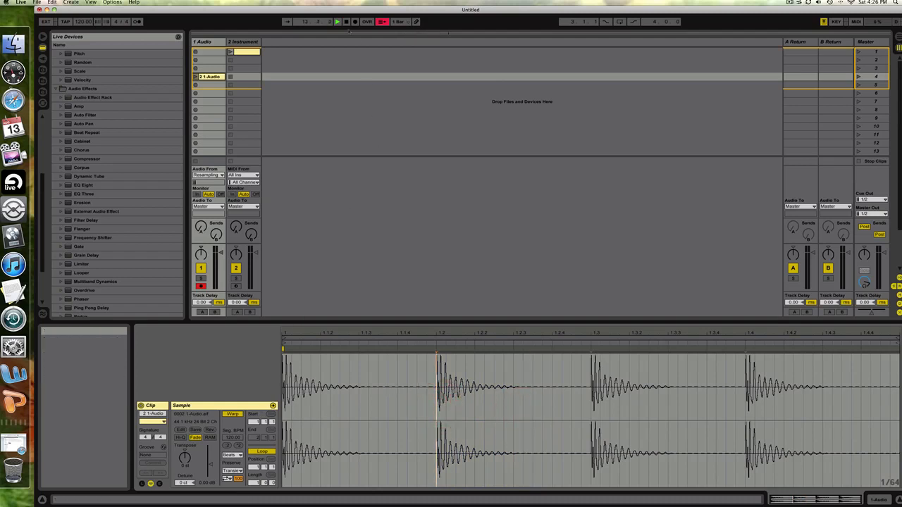
{"action": "left_click", "coordinate": [244, 41]}
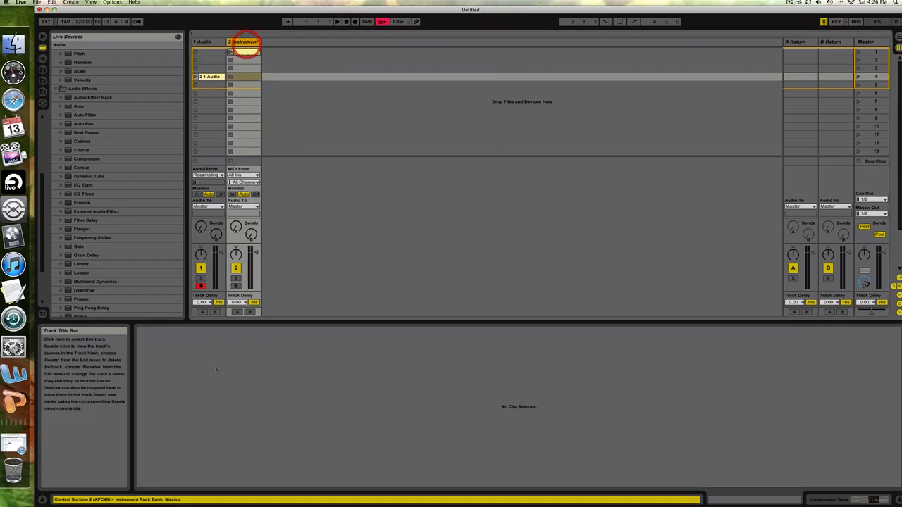